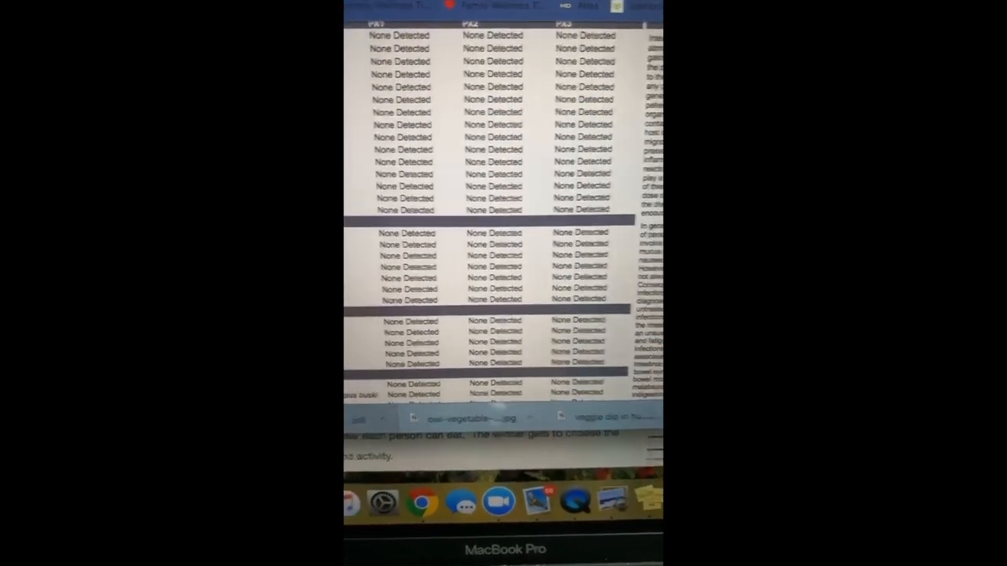
pyautogui.scroll(-3)
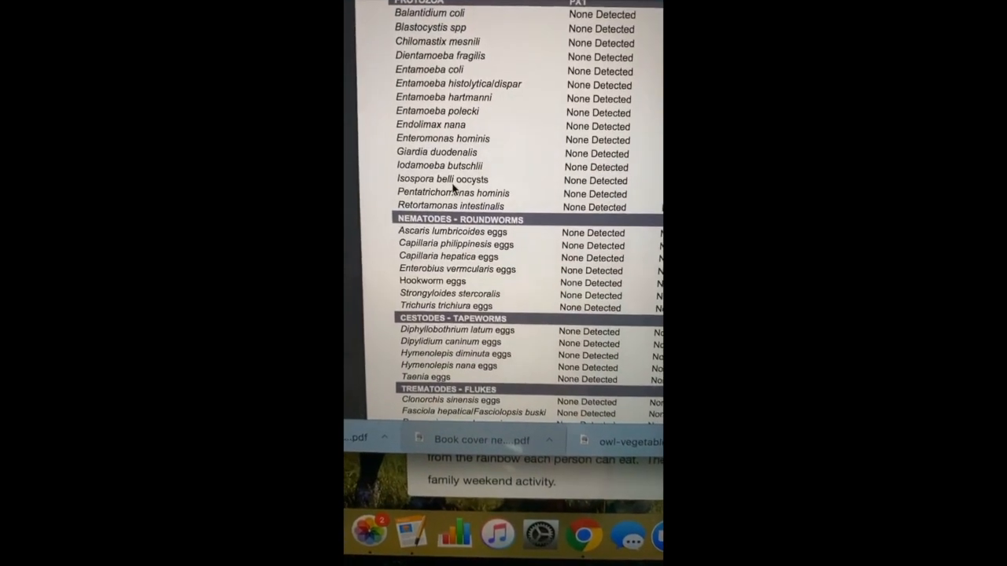
pyautogui.scroll(-3)
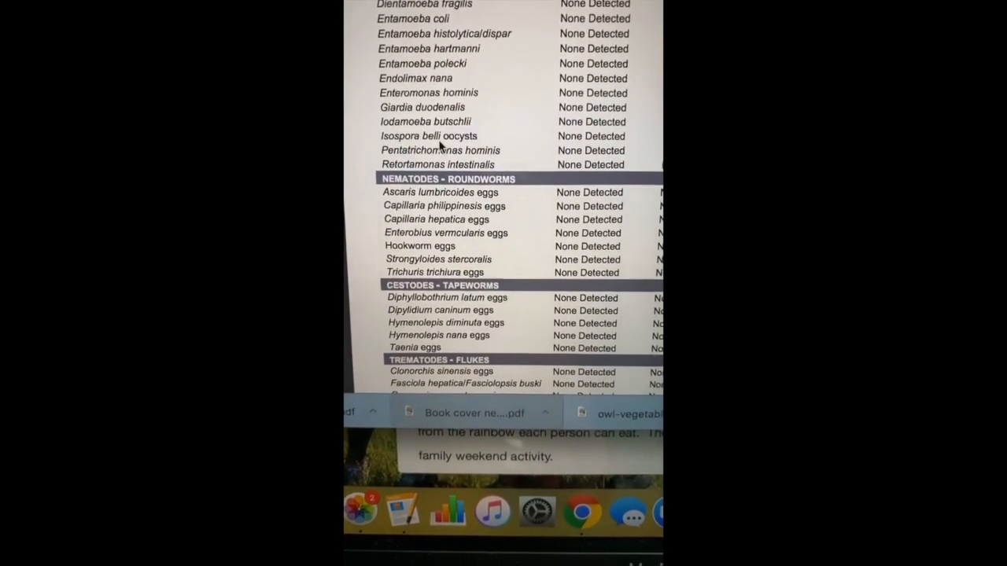
pyautogui.scroll(-3)
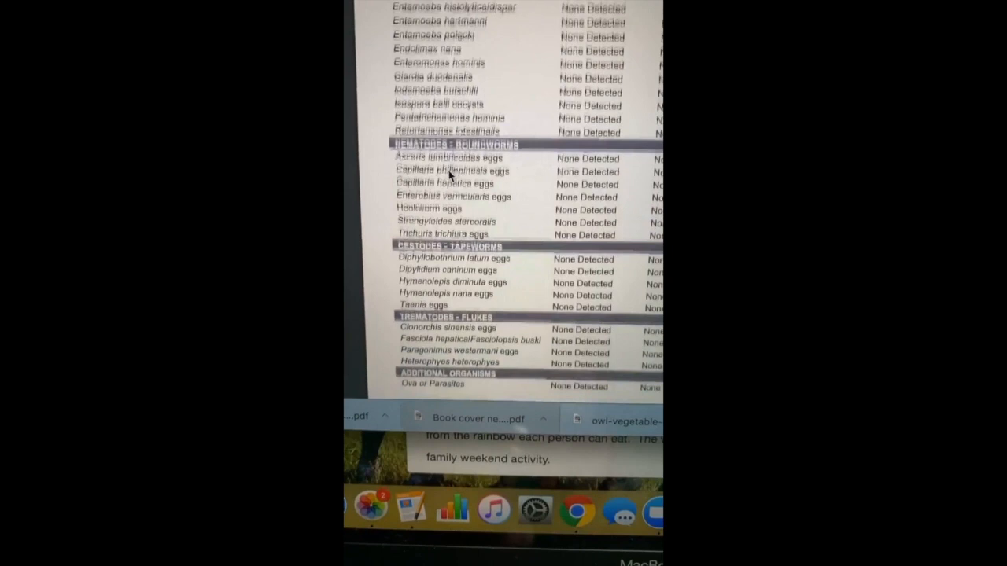
pyautogui.scroll(-3)
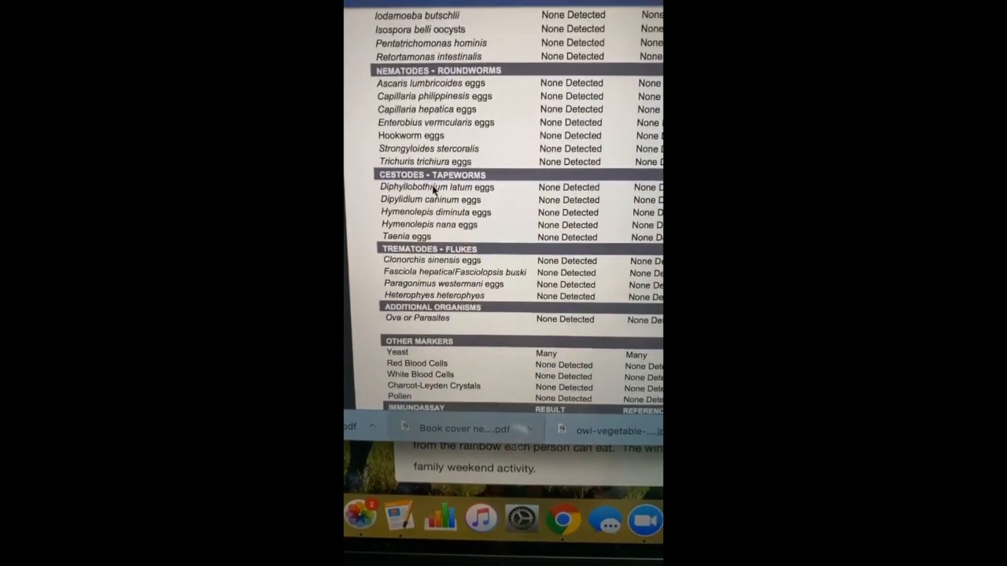
pyautogui.scroll(-3)
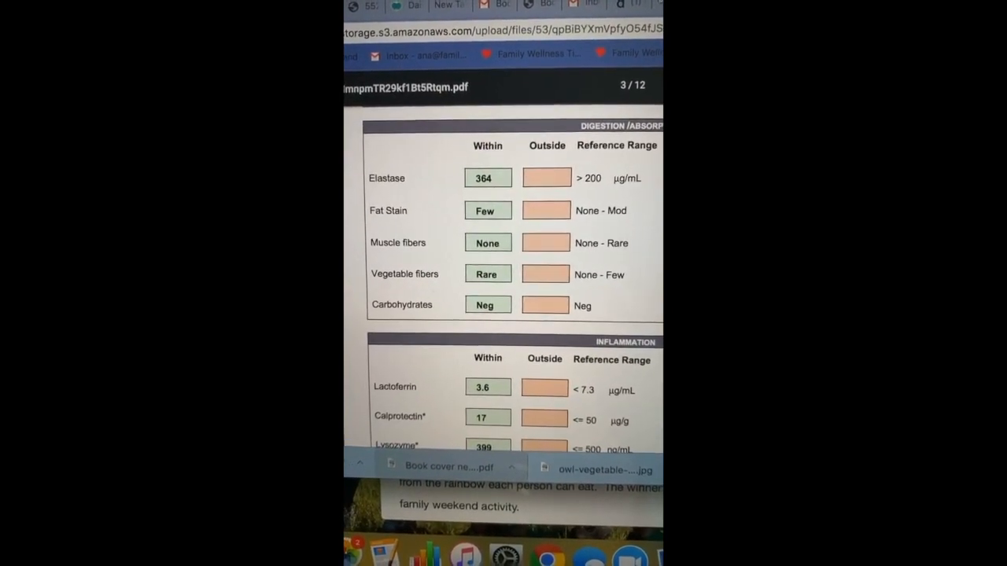
pyautogui.scroll(-3)
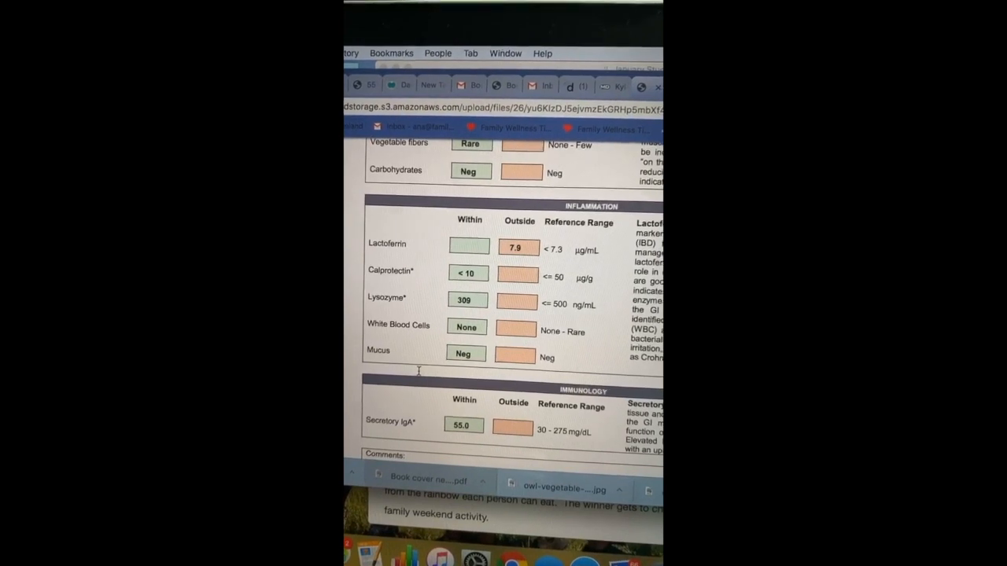
pyautogui.scroll(-3)
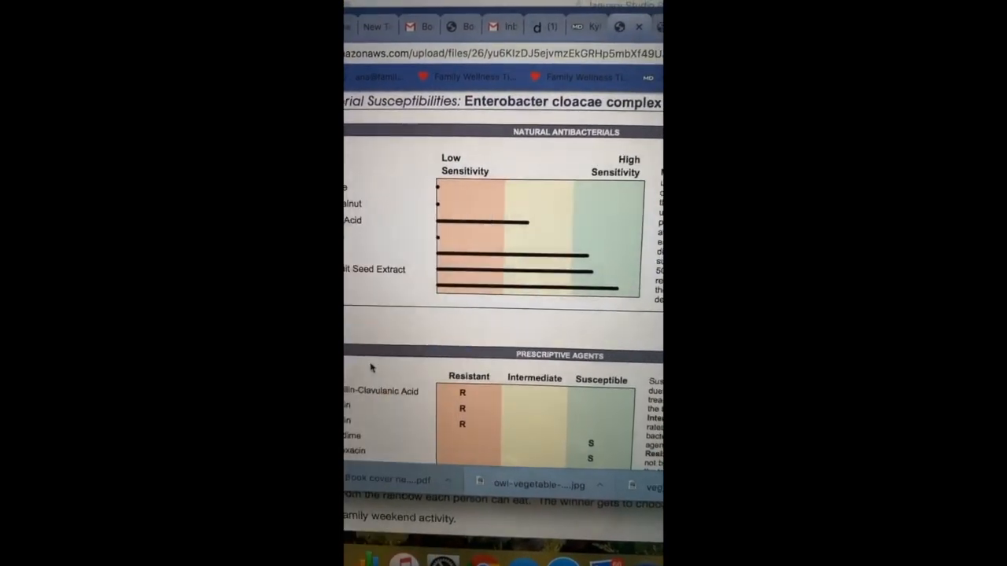
pyautogui.scroll(-3)
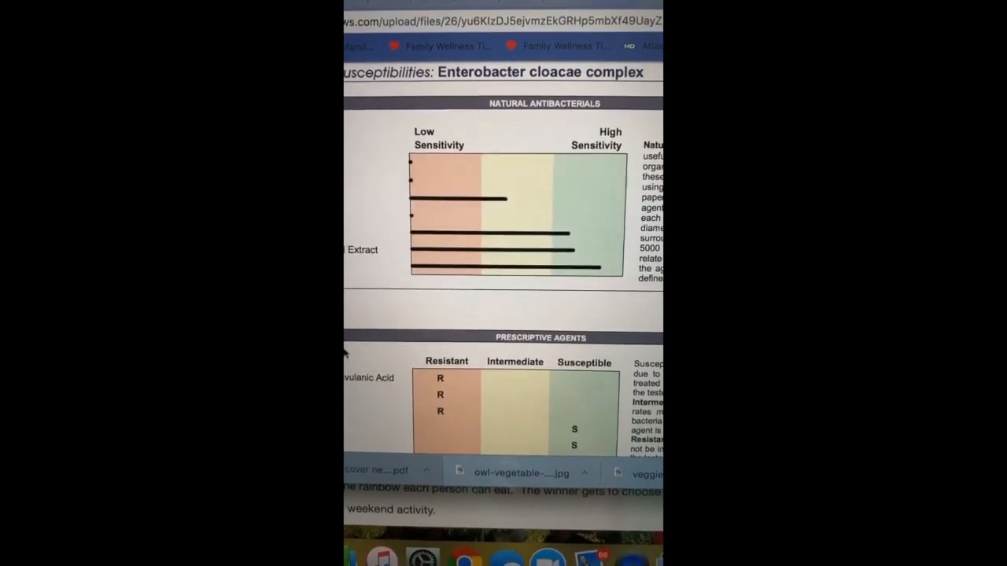